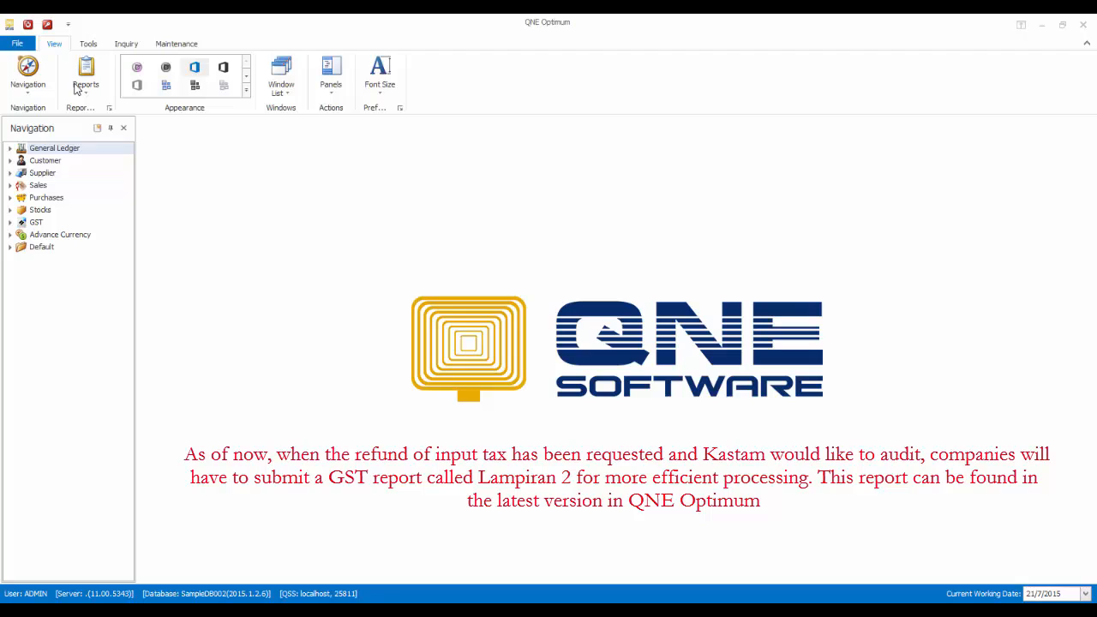
Step: Open the GST Detail report from View > Reports under GST Reports
left_click(85, 75)
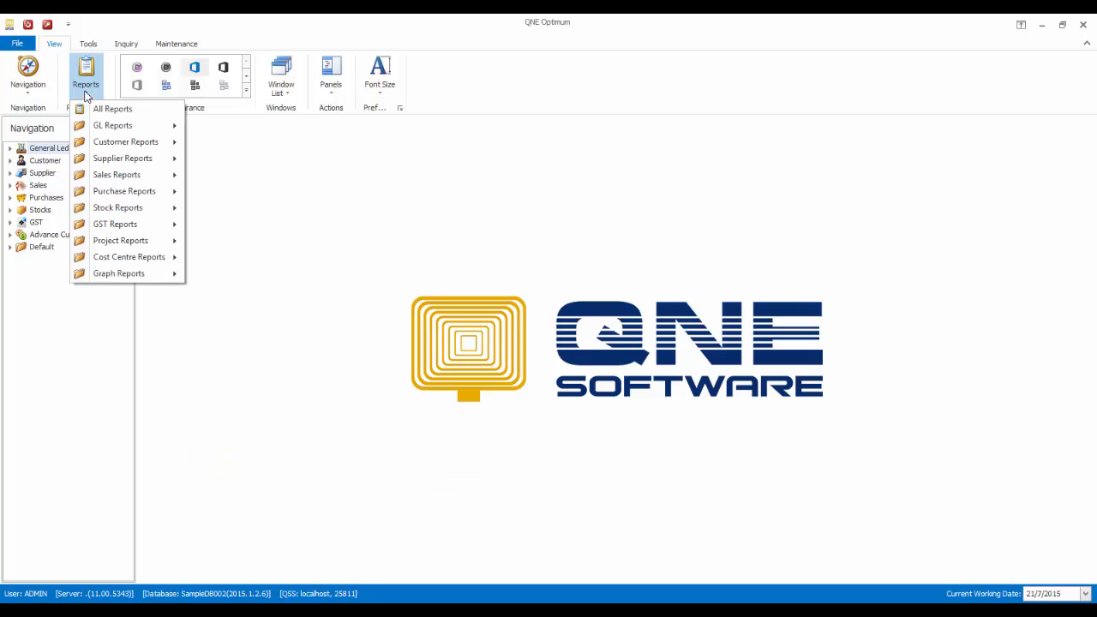
mouse_move(127, 224)
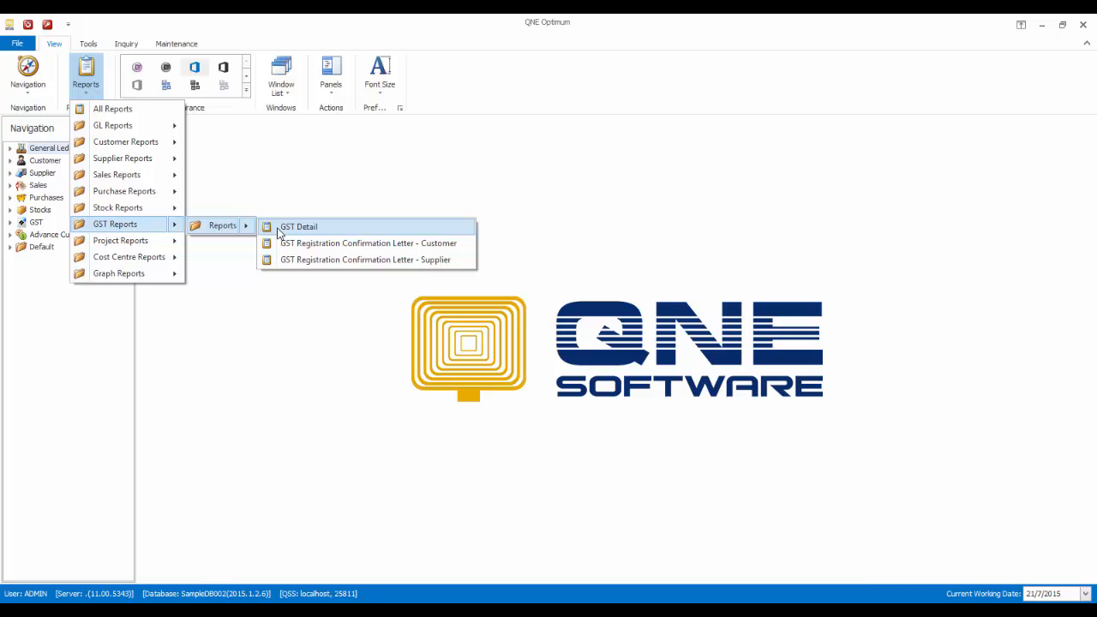
left_click(299, 226)
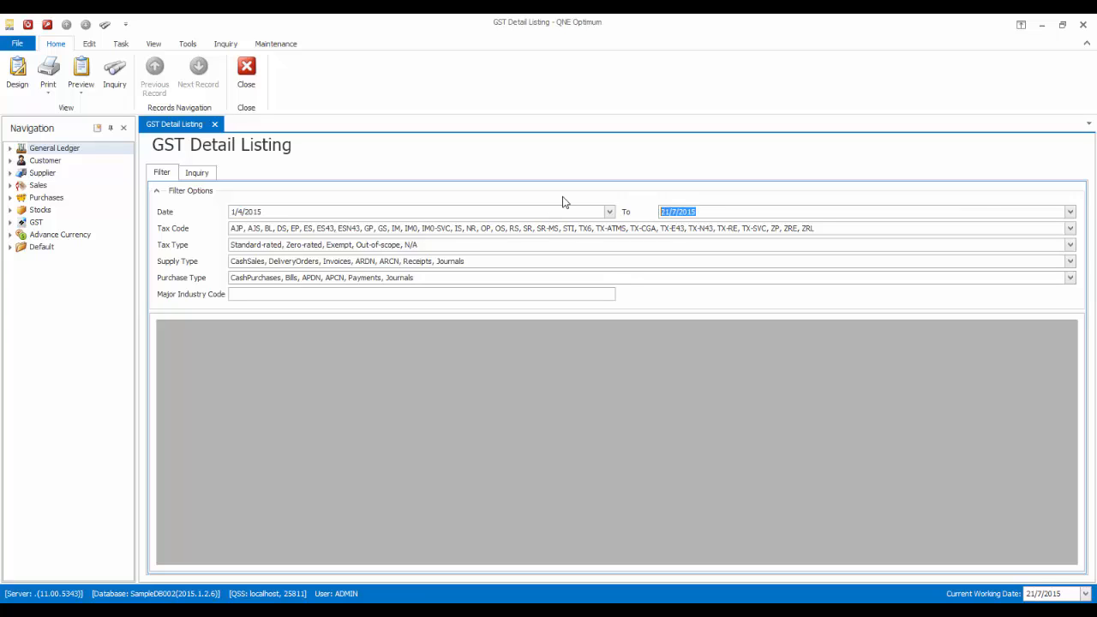
Step: Set the listing's end date to 30/4/2015 and open the Preview dropdown
type("30/4/2015")
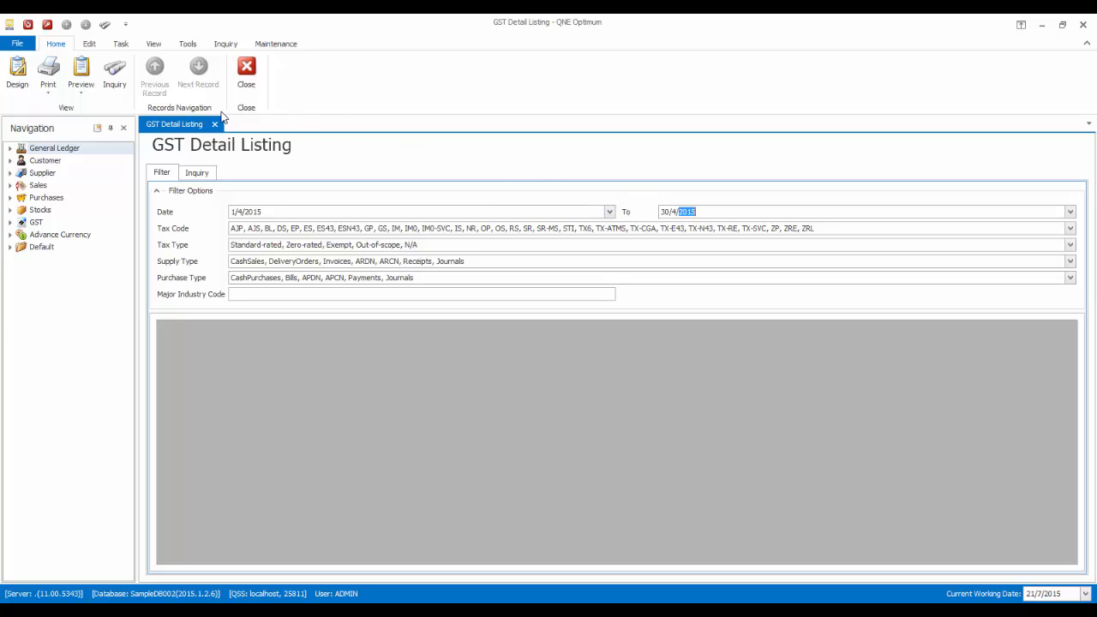
left_click(81, 73)
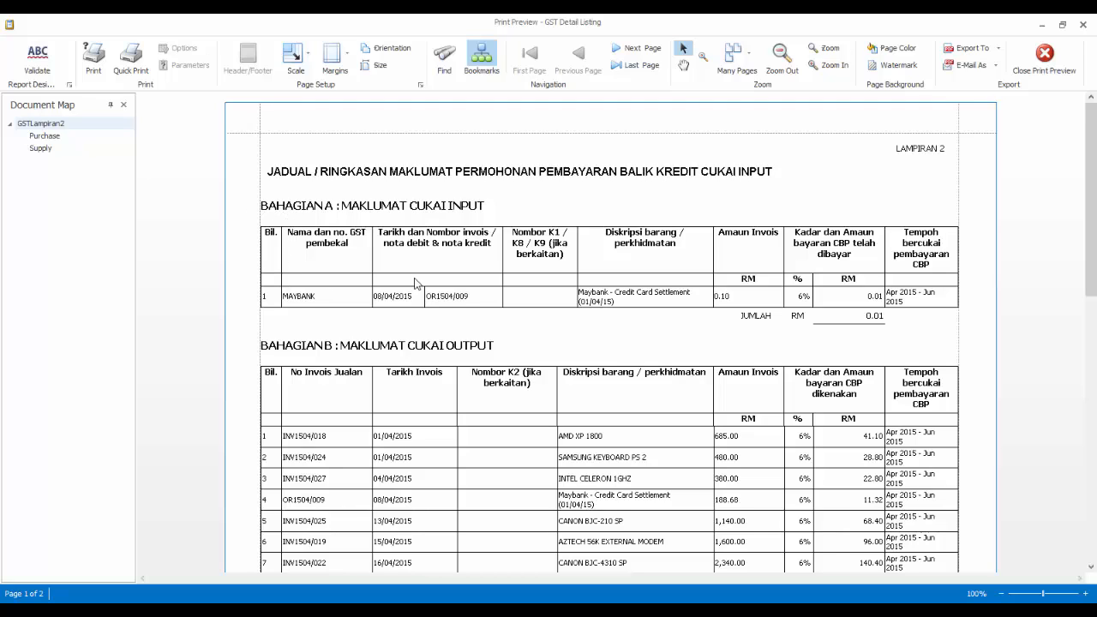
mouse_move(971, 328)
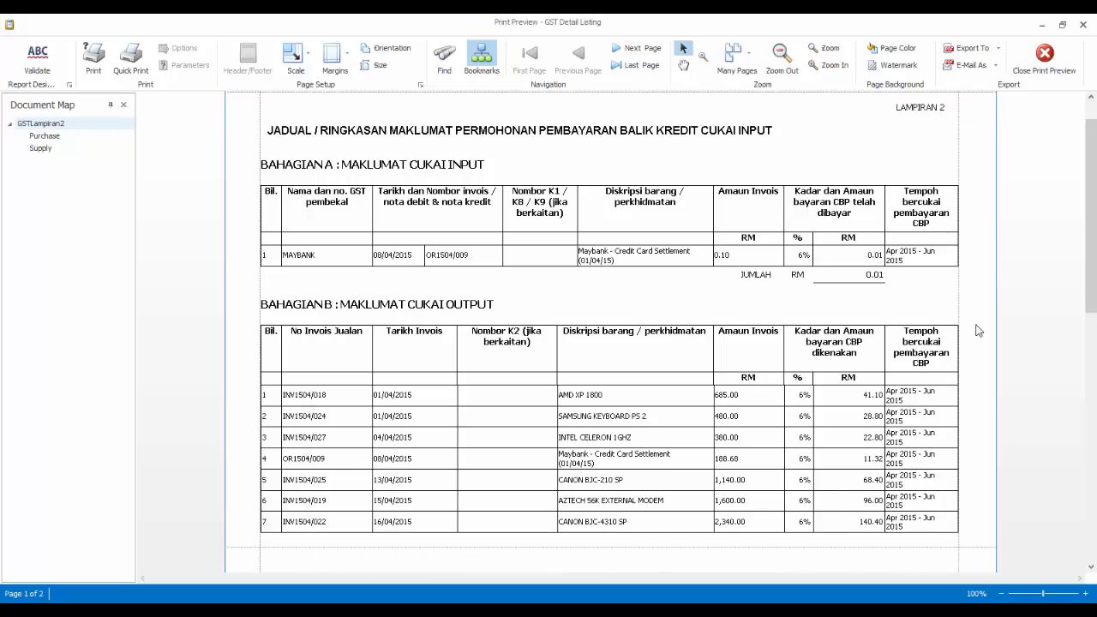
Step: Scroll the Lampiran 2 preview down to the end of the seven-invoice output tax section
scroll("down", 3)
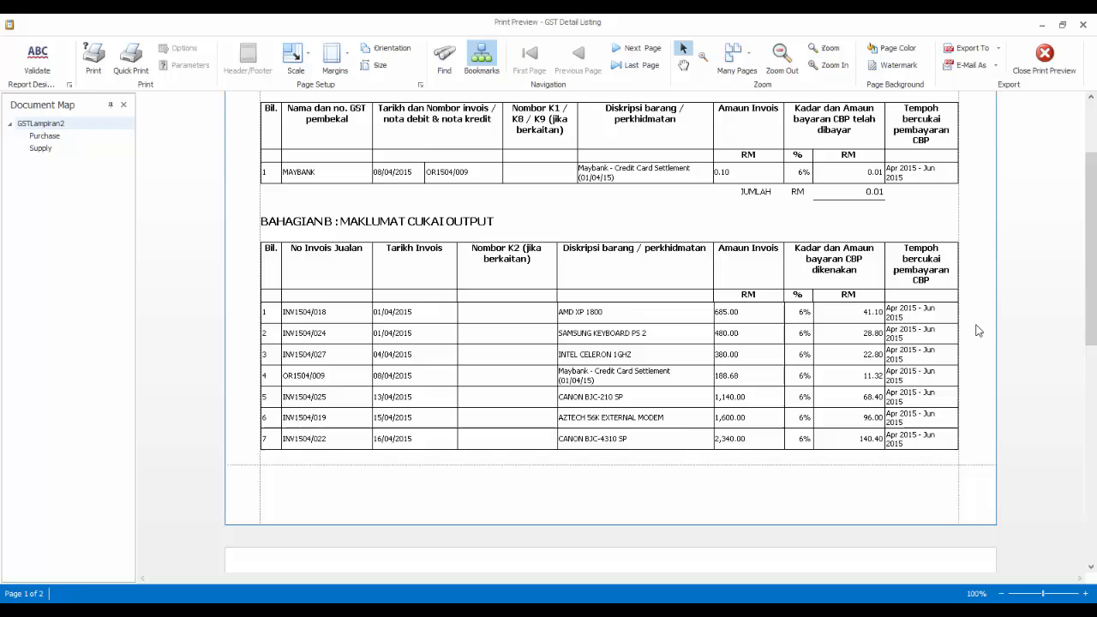